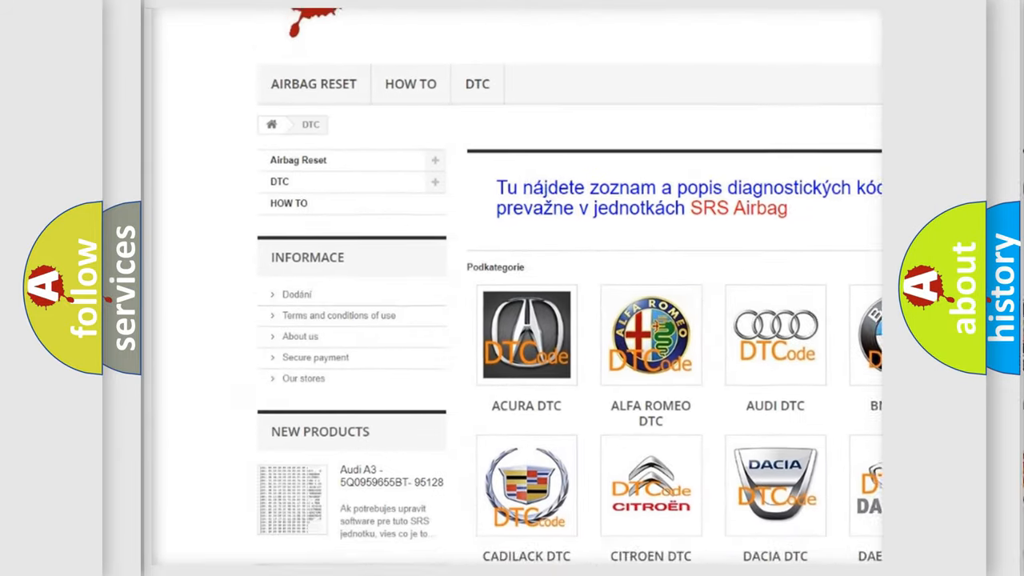
Scroll down past the car brand logos to the list of B-code trouble codes
{"action": "scroll", "scroll_direction": "down", "scroll_amount": 3}
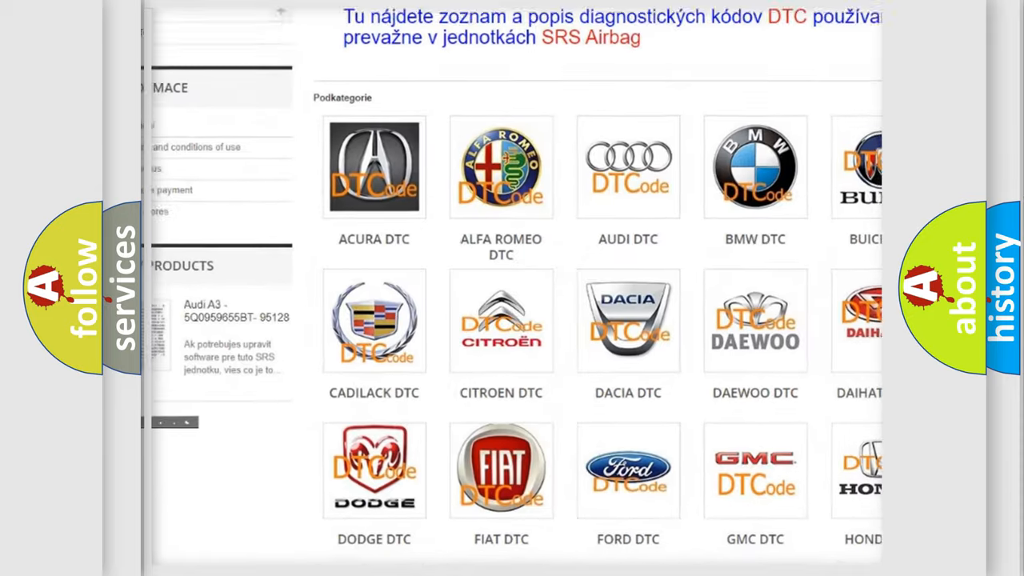
{"action": "scroll", "scroll_direction": "down", "scroll_amount": 3}
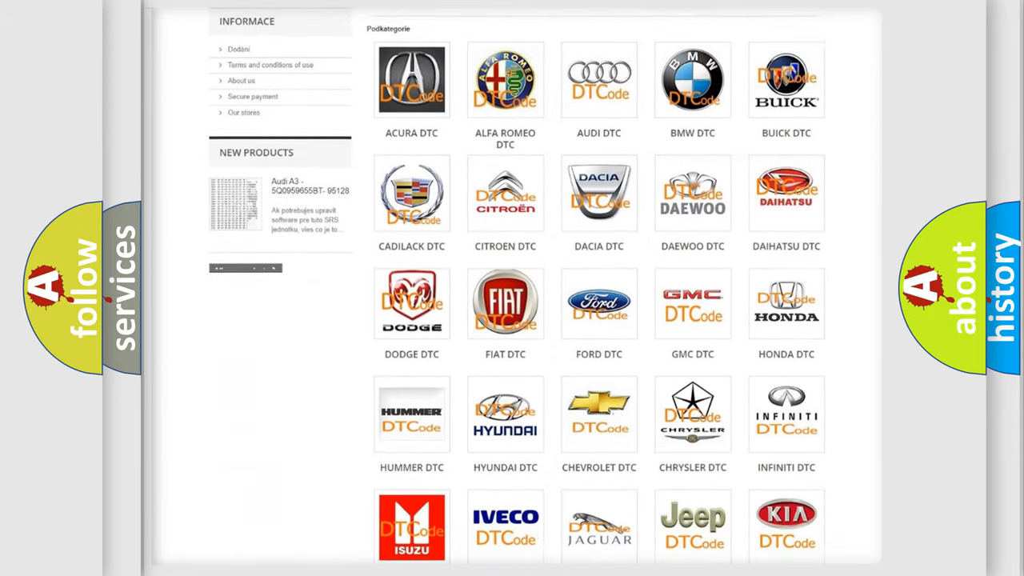
{"action": "scroll", "scroll_direction": "down", "scroll_amount": 3}
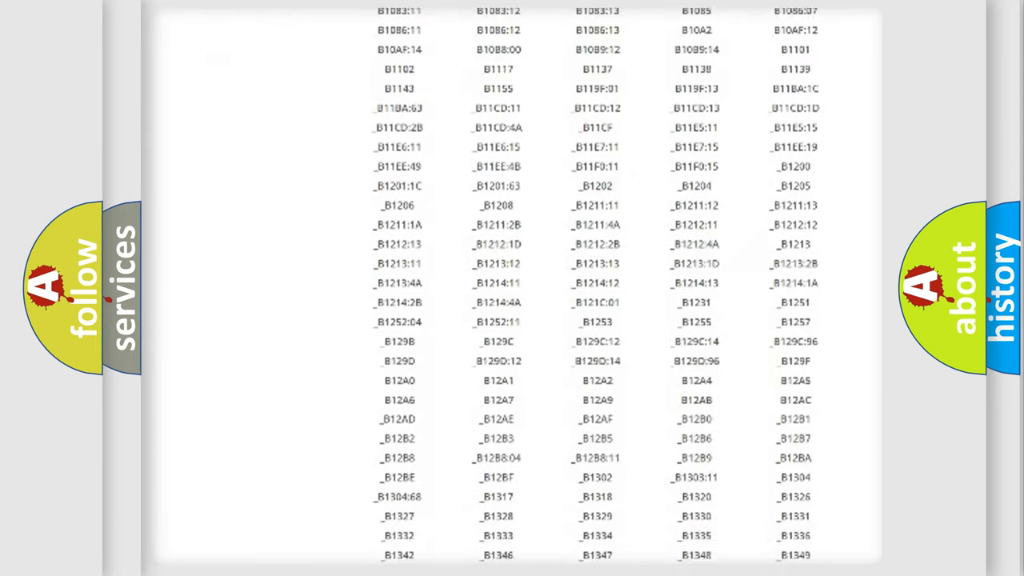
{"action": "scroll", "scroll_direction": "down", "scroll_amount": 3}
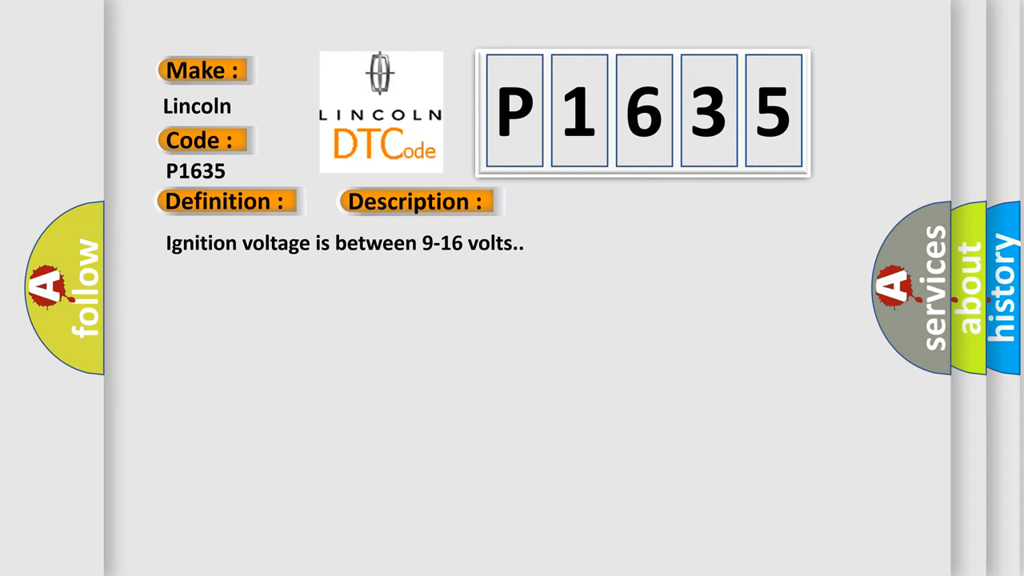
Advance the slide to reveal the Description and Cause sections for P1635
{"action": "left_click", "coordinate": [586, 202]}
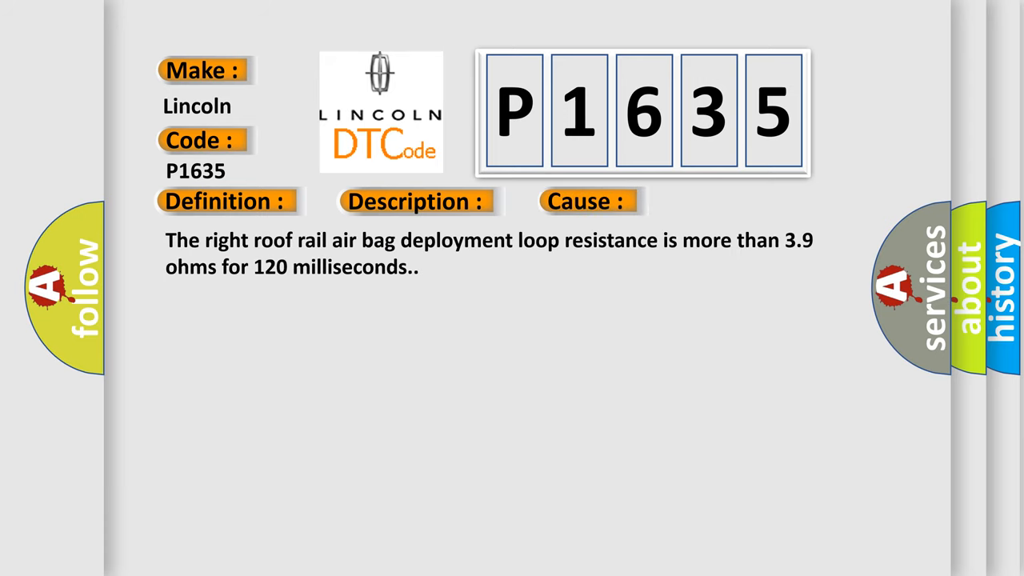